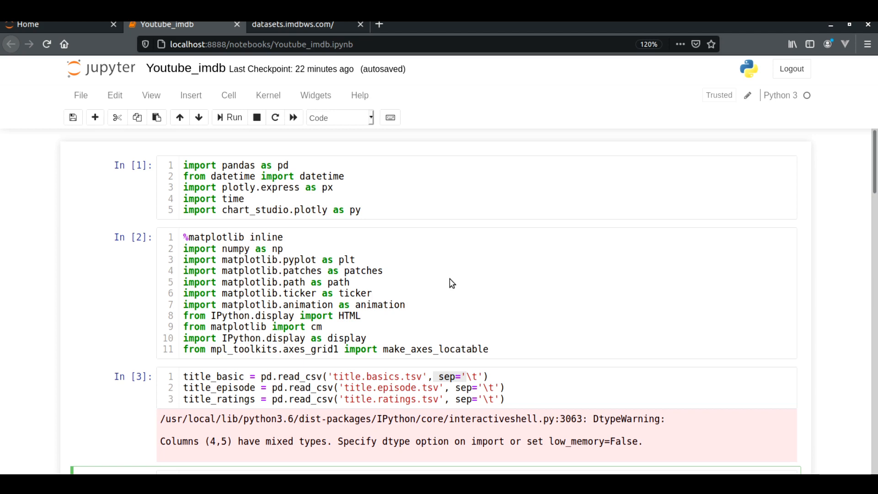
mouse_move(407, 129)
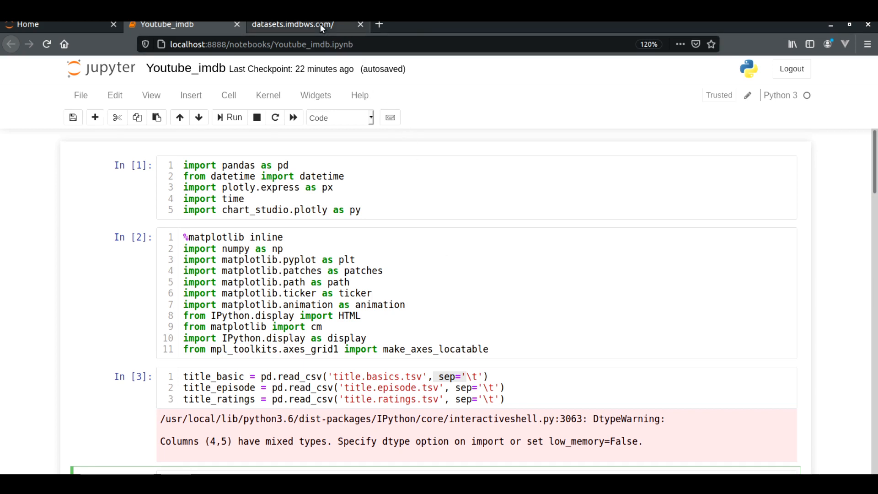
Step: Show the datasets.imdbws.com page listing the IMDb title and name data files
left_click(292, 24)
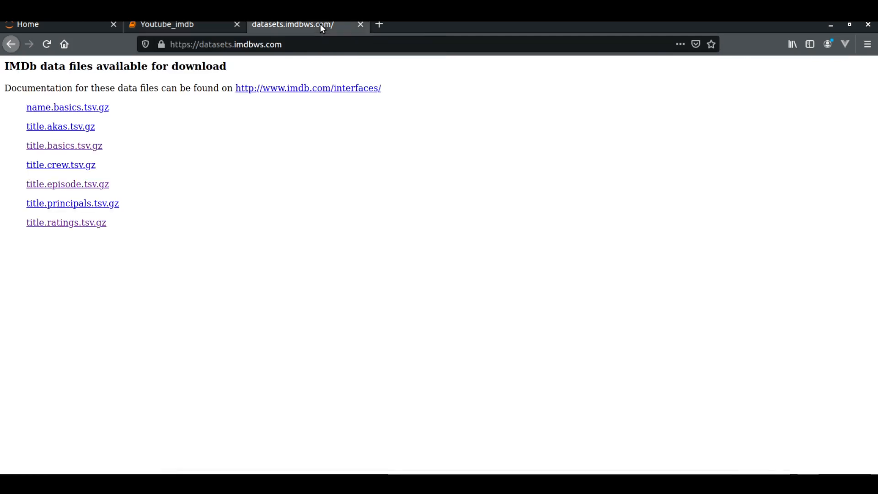
mouse_move(209, 68)
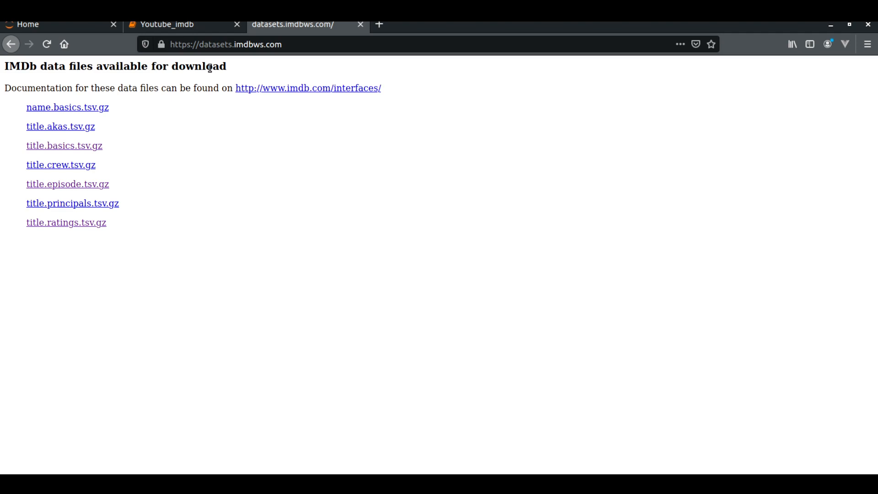
mouse_move(196, 158)
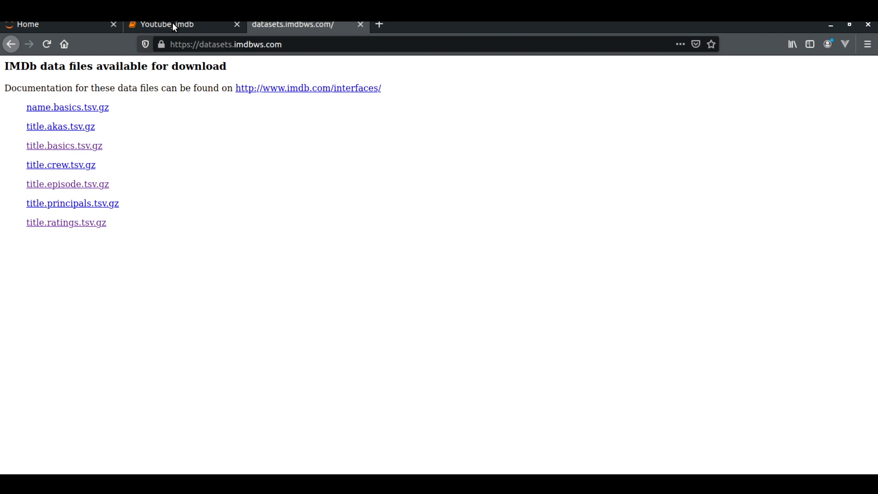
Step: Back in Youtube_imdb, check the tab-separated CSV reads and the merged title dataframe output
left_click(167, 24)
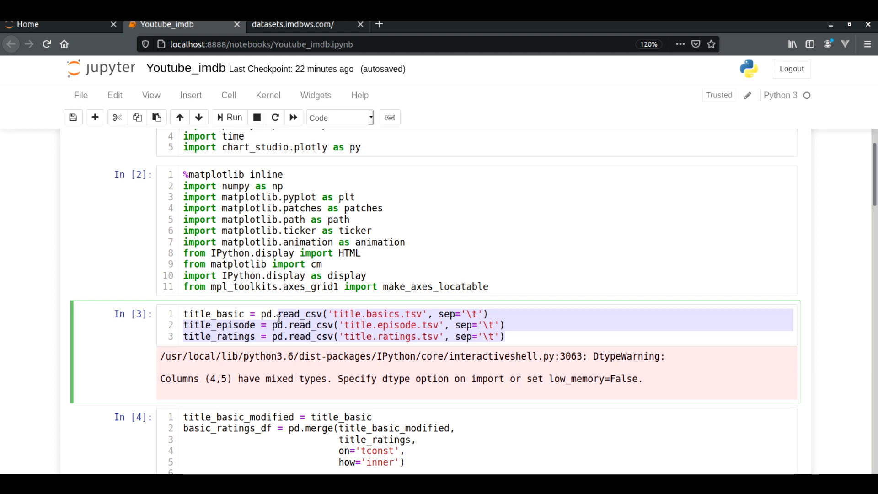
mouse_move(306, 325)
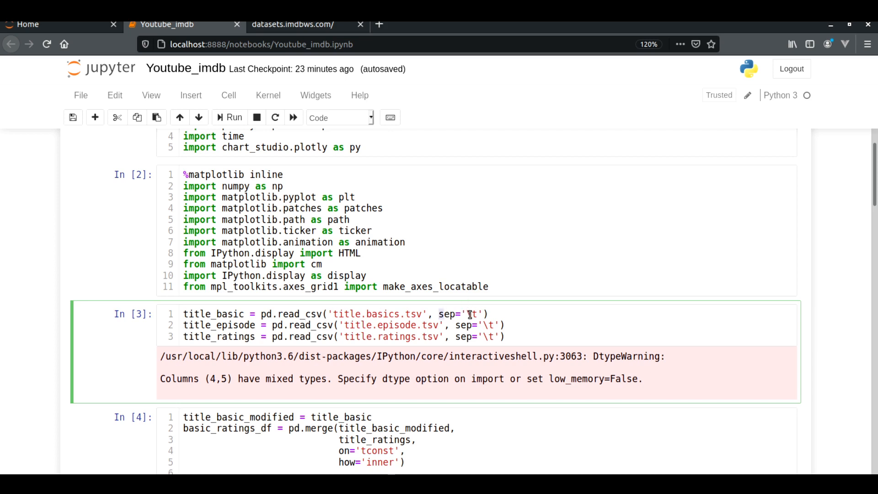
double_click(472, 314)
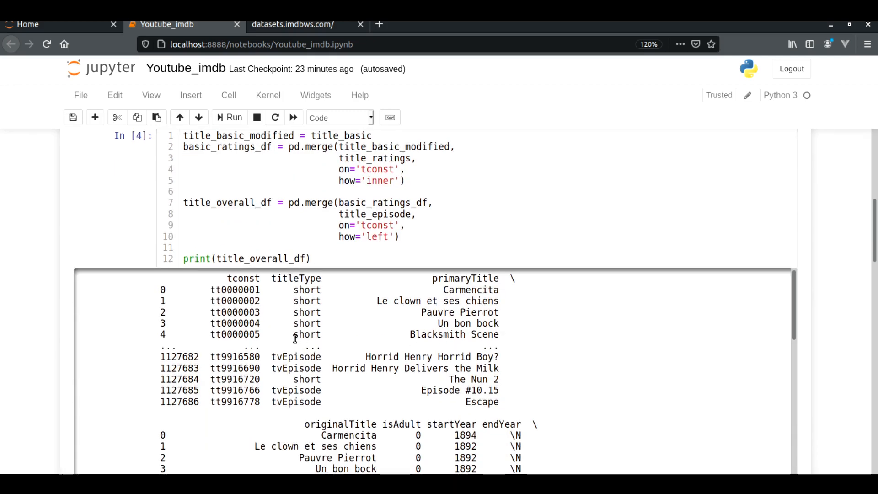
mouse_move(767, 226)
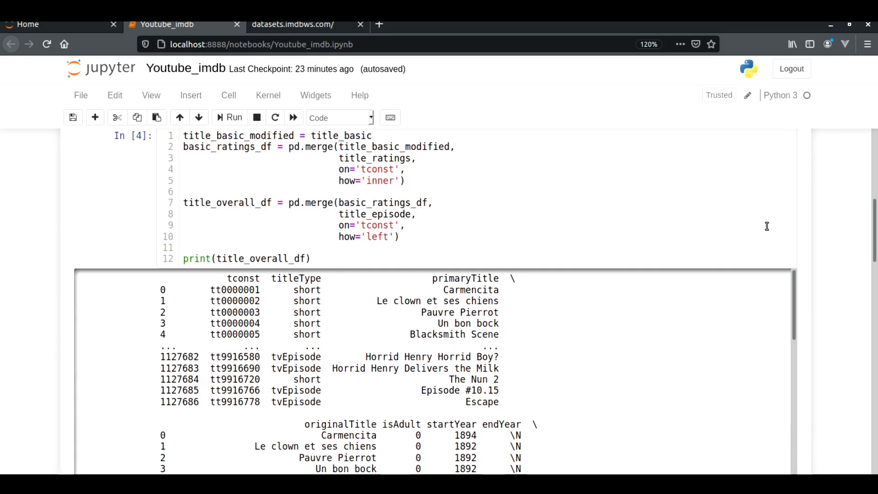
scroll("down", 3)
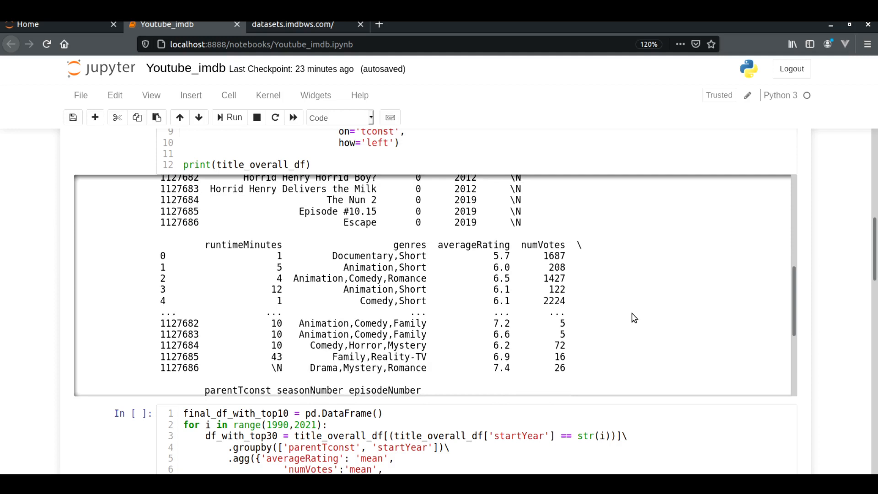
scroll("down", 3)
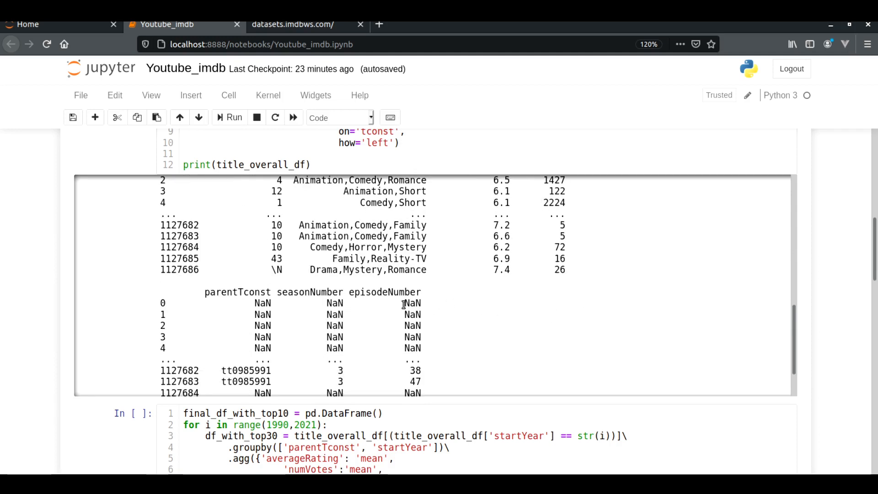
double_click(412, 303)
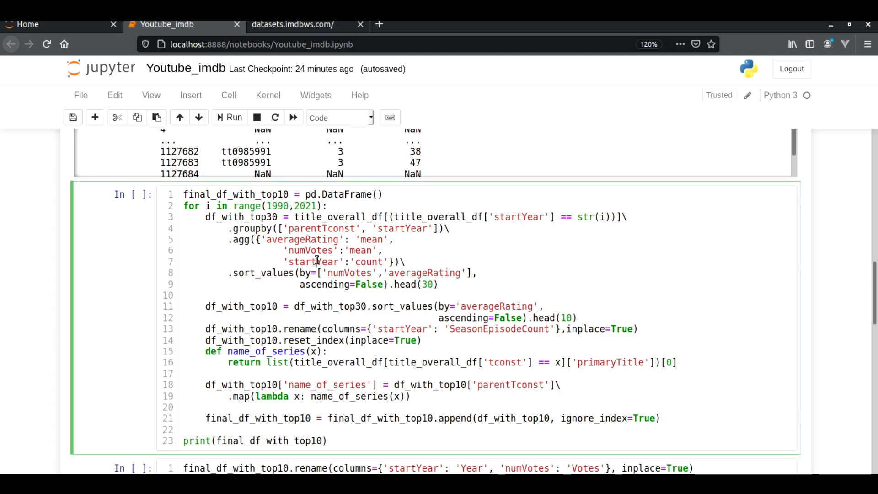
Step: Review the startYear aggregation and run the top-10 loop, printing yearly rankings 1990–2020
double_click(314, 262)
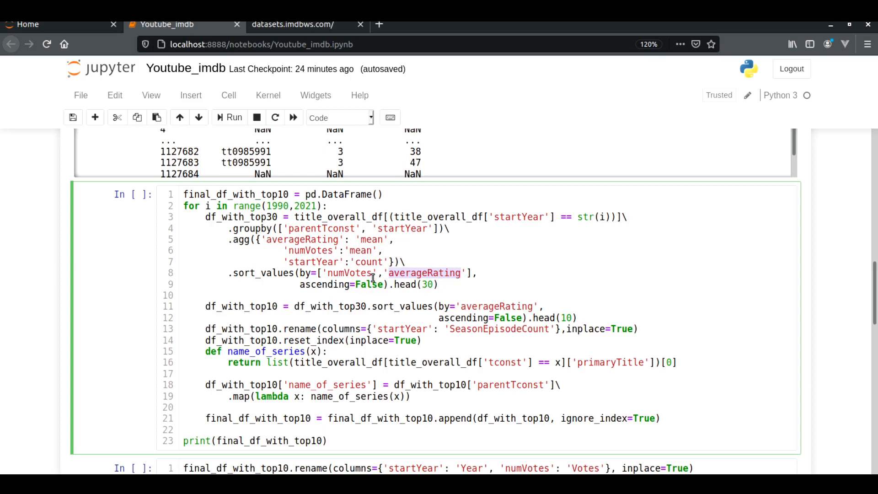
mouse_move(373, 277)
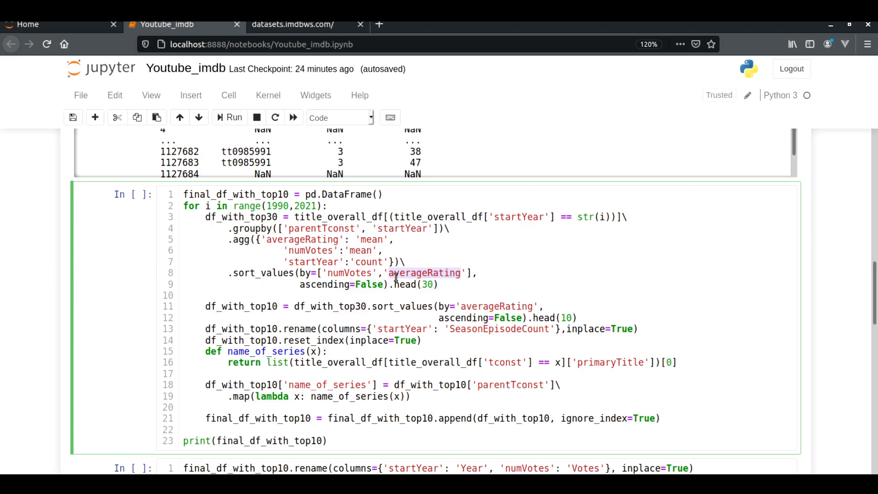
scroll("down", 3)
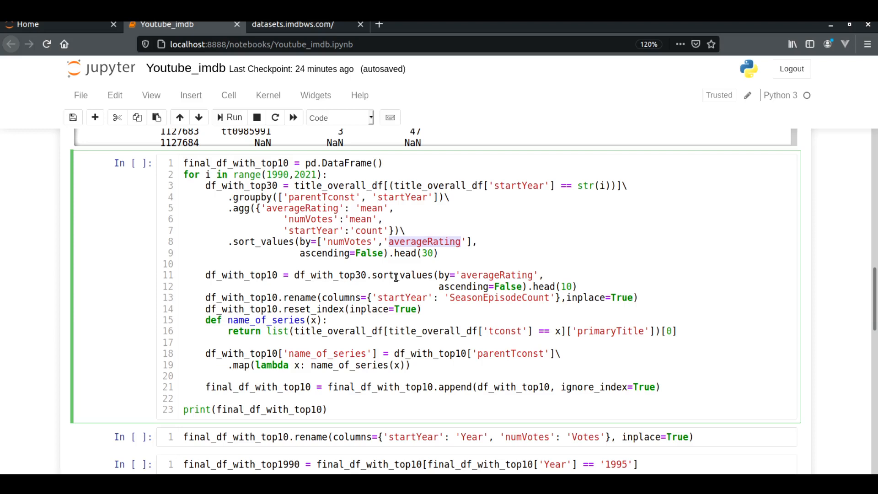
mouse_move(436, 269)
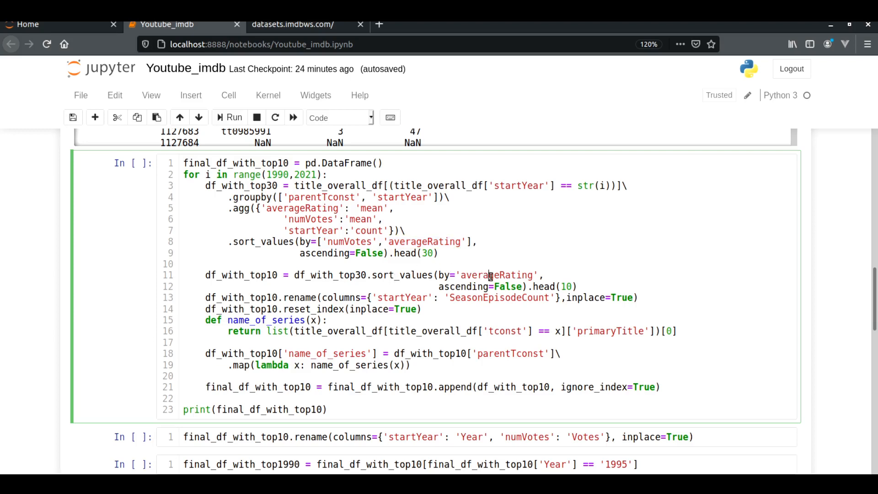
scroll("down", 3)
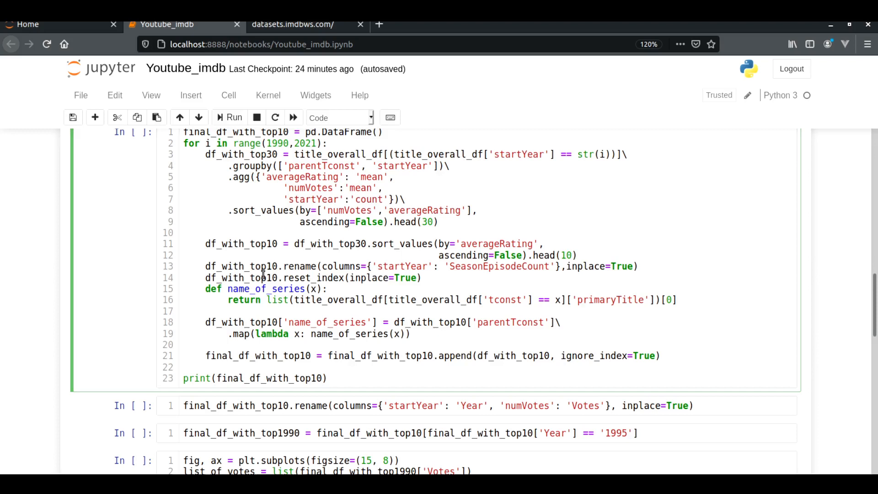
mouse_move(378, 288)
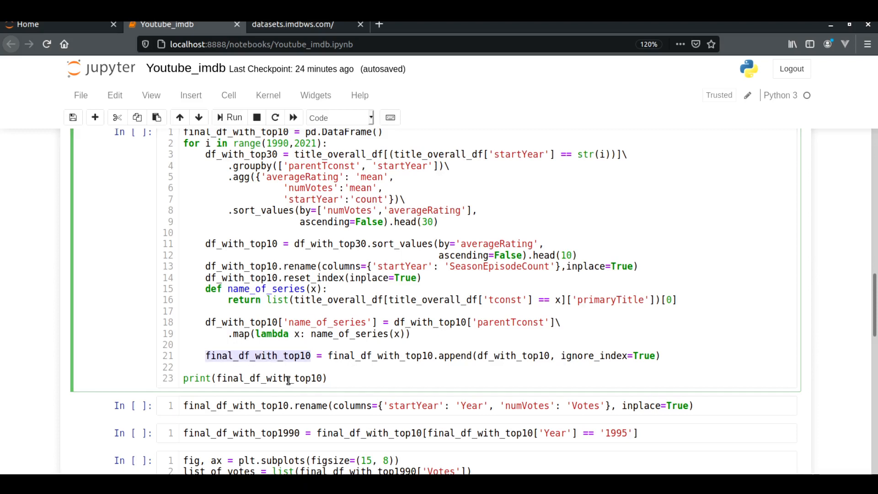
scroll("down", 3)
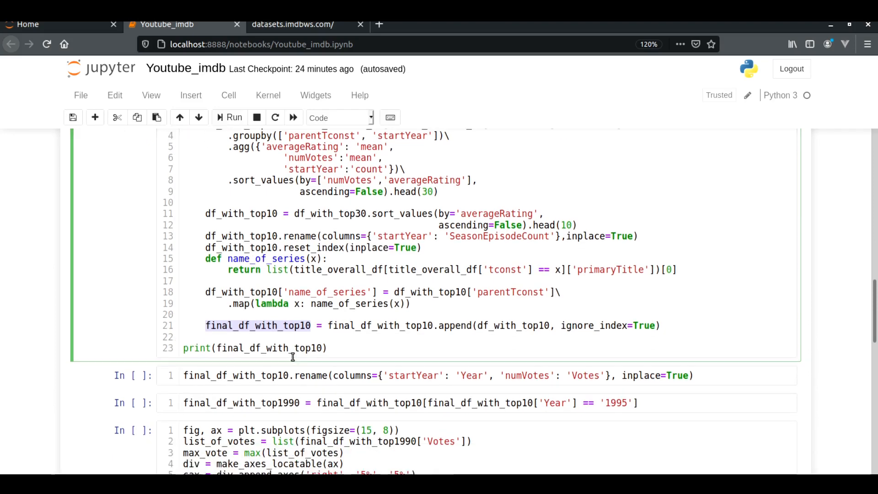
left_click(229, 117)
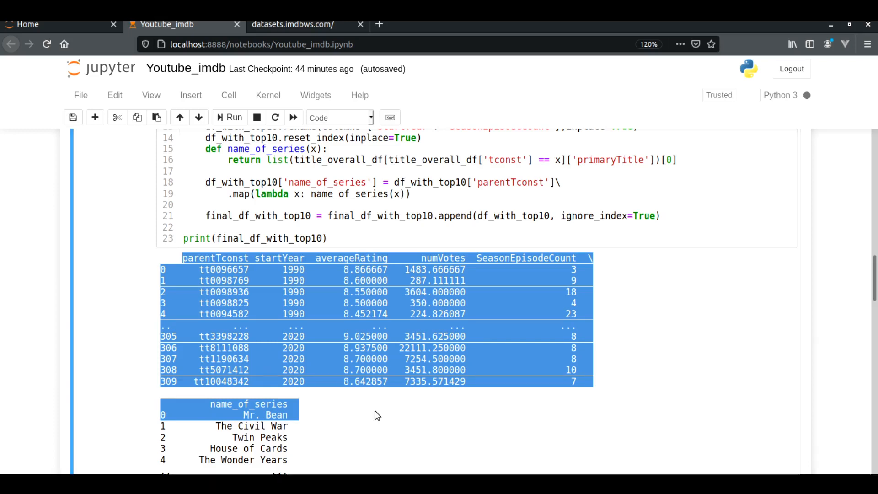
scroll("down", 3)
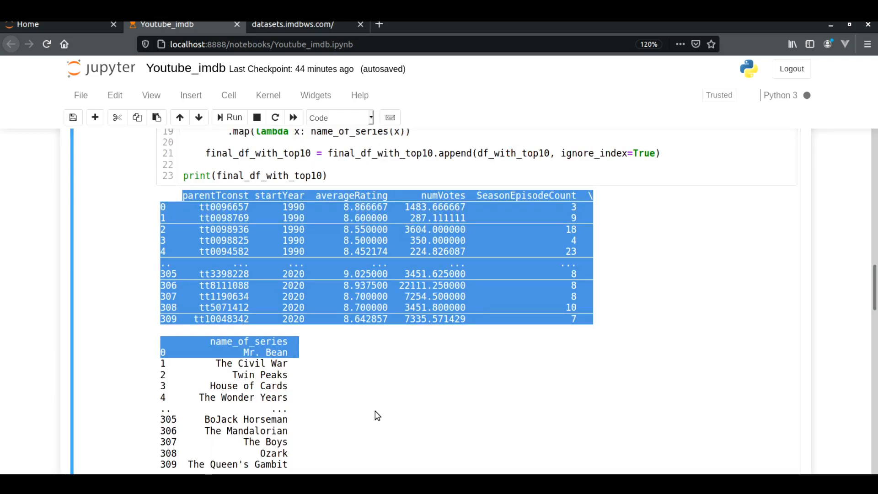
scroll("down", 3)
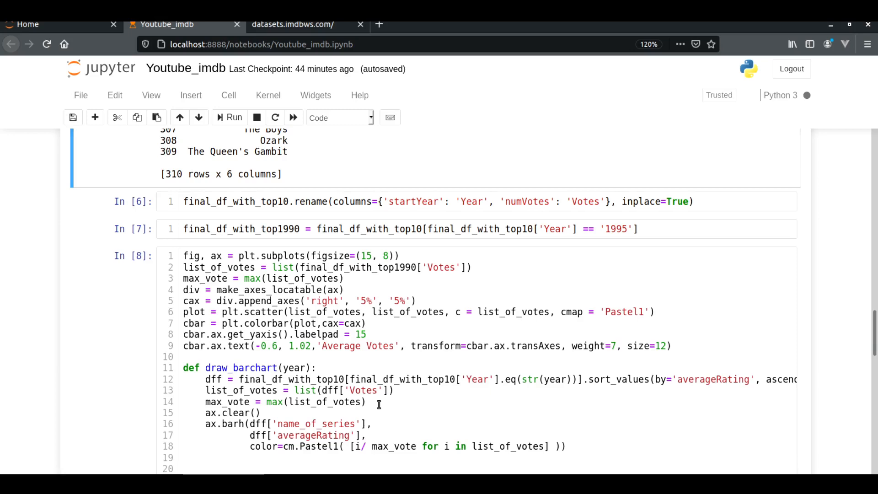
Step: Go through draw_barchart and highlight the lines drawing the horizontal bars
scroll("down", 3)
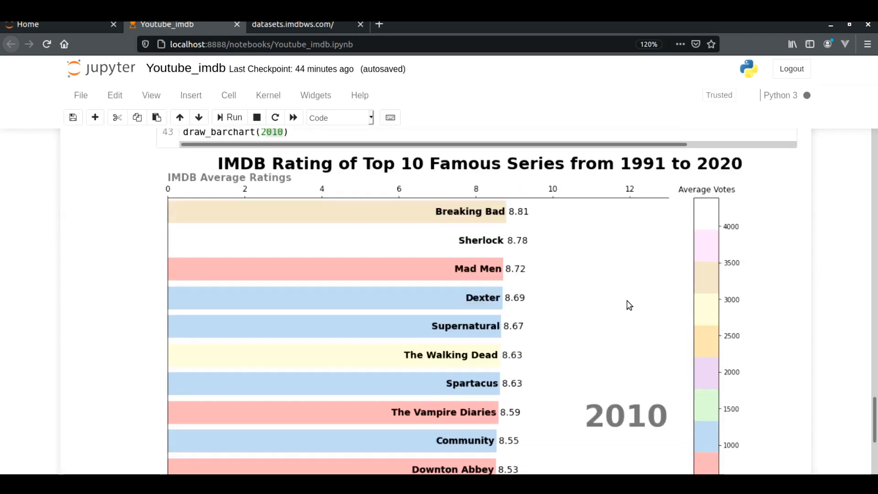
mouse_move(475, 311)
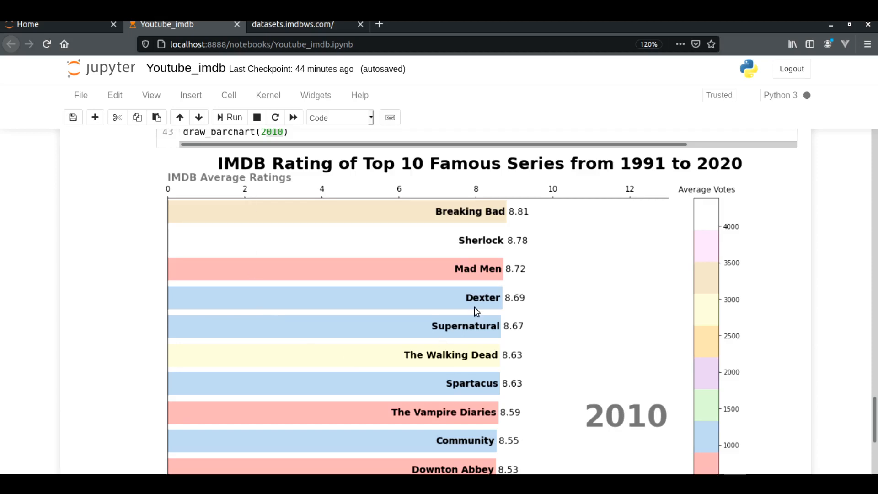
mouse_move(723, 192)
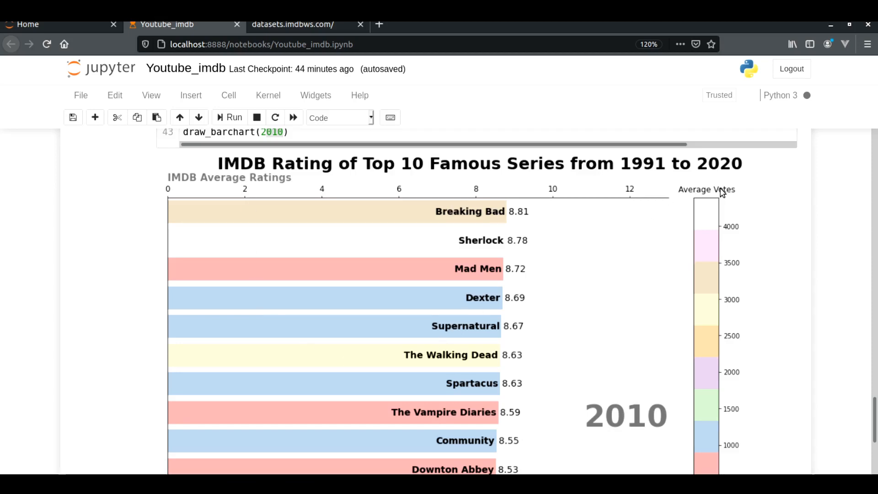
mouse_move(713, 335)
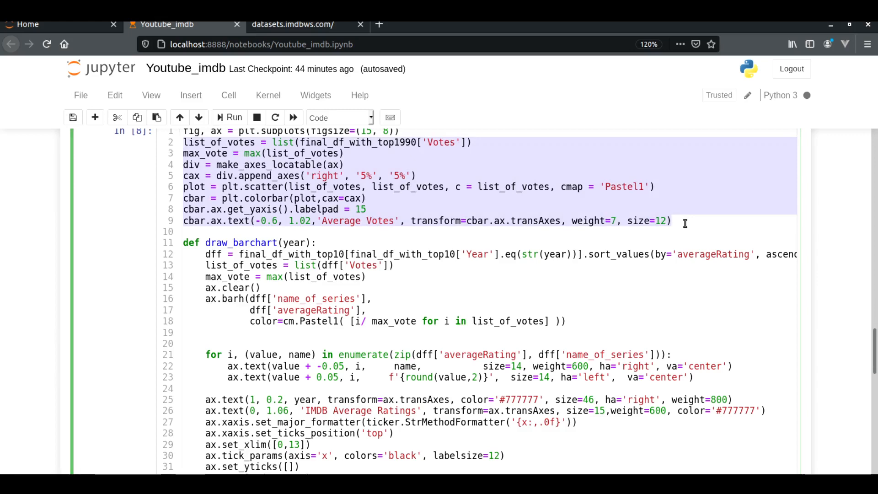
mouse_move(540, 288)
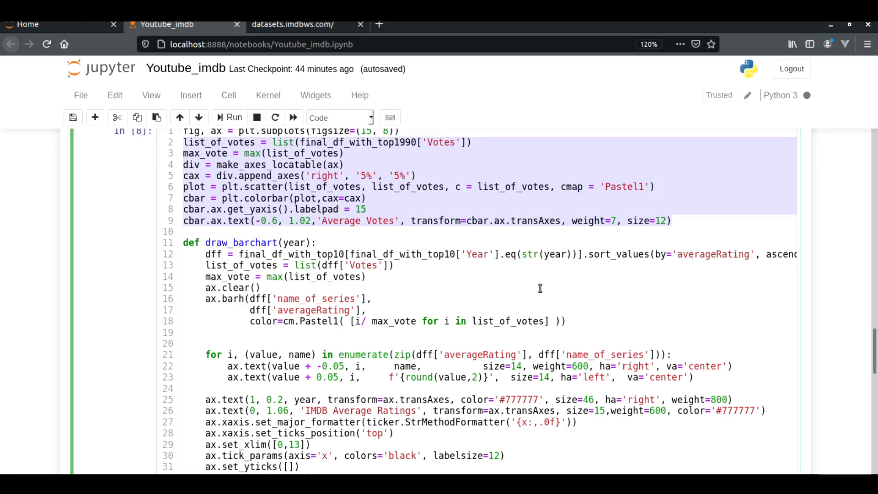
scroll("down", 3)
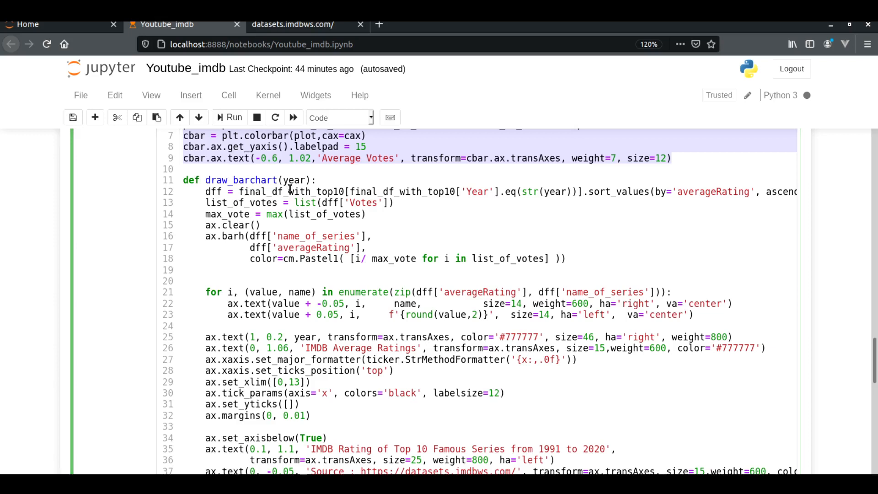
scroll("down", 3)
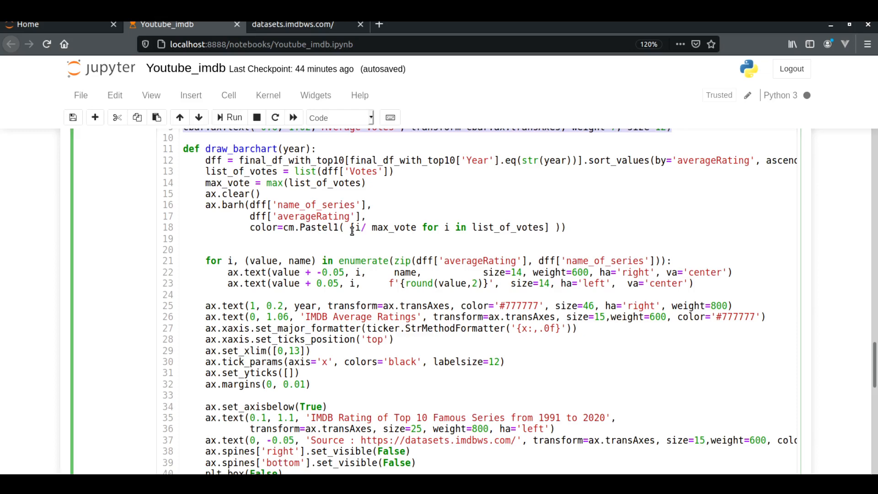
left_click_drag(205, 204, 565, 226)
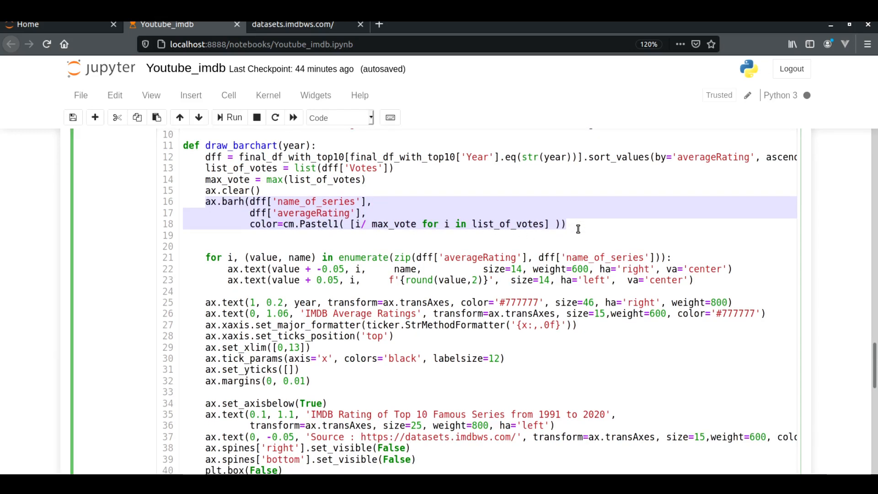
Step: Show the draw_barchart(2010) chart of top series led by Breaking Bad at 8.81
scroll("down", 3)
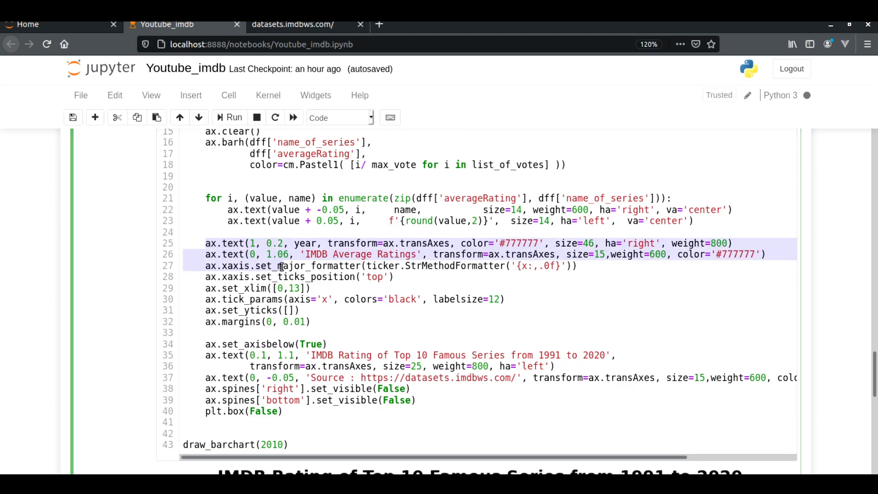
scroll("down", 3)
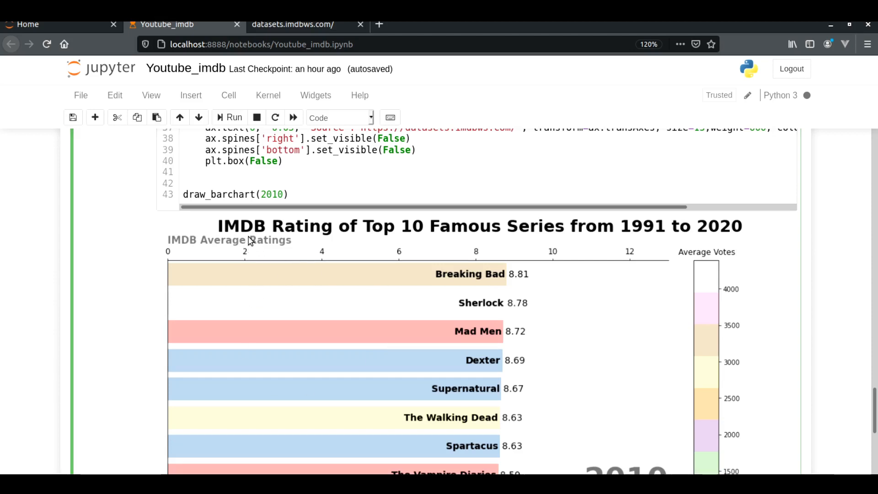
mouse_move(234, 231)
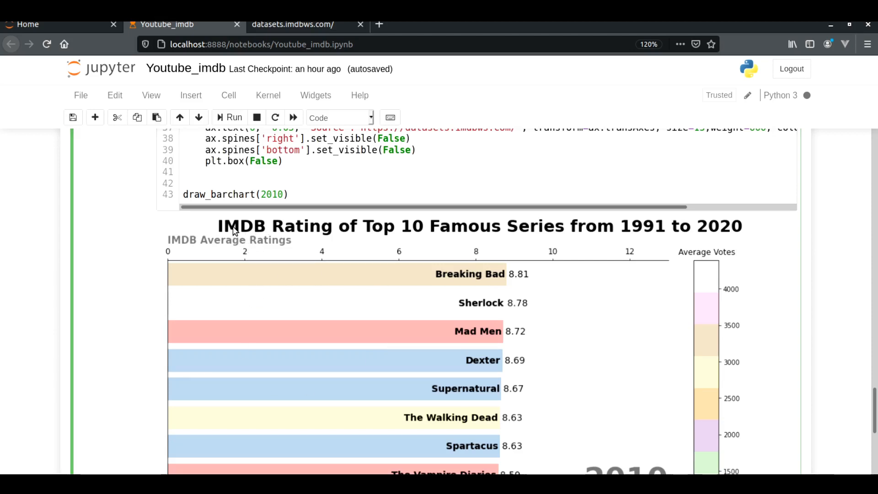
mouse_move(328, 288)
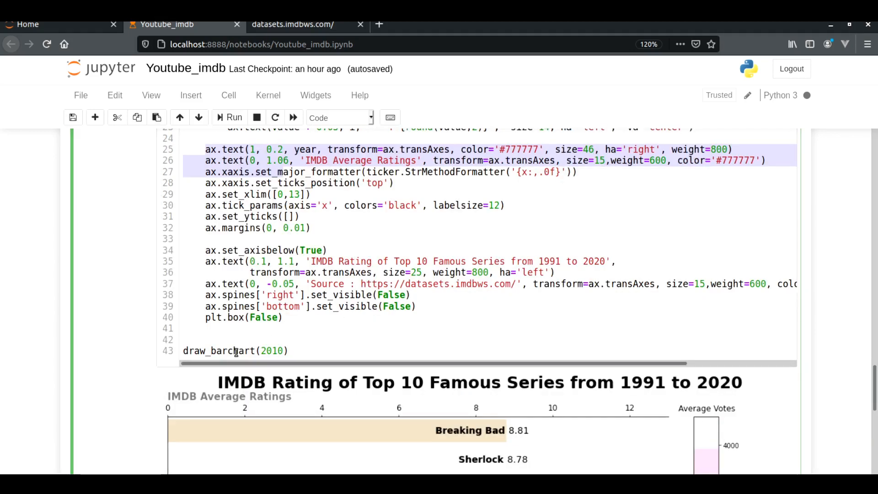
mouse_move(528, 280)
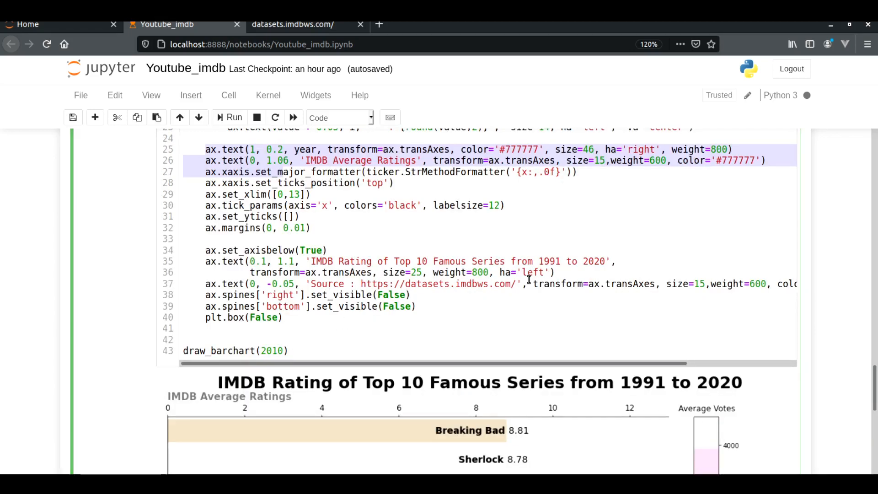
scroll("down", 3)
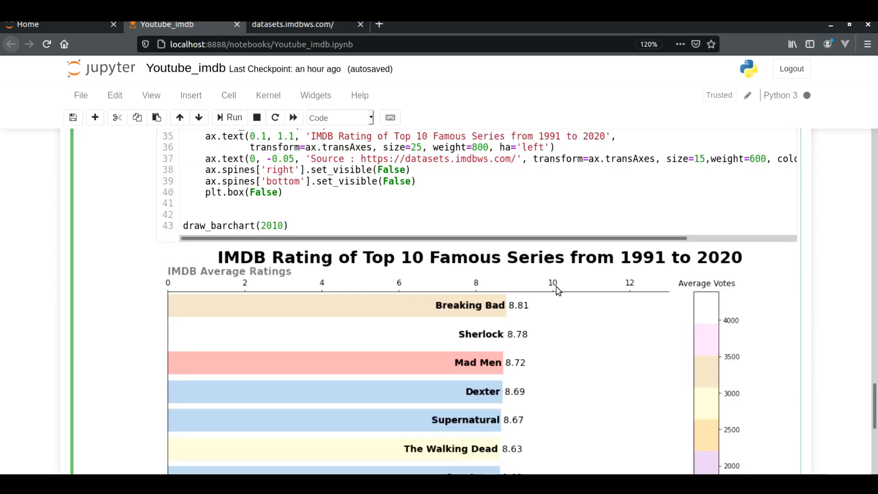
mouse_move(704, 329)
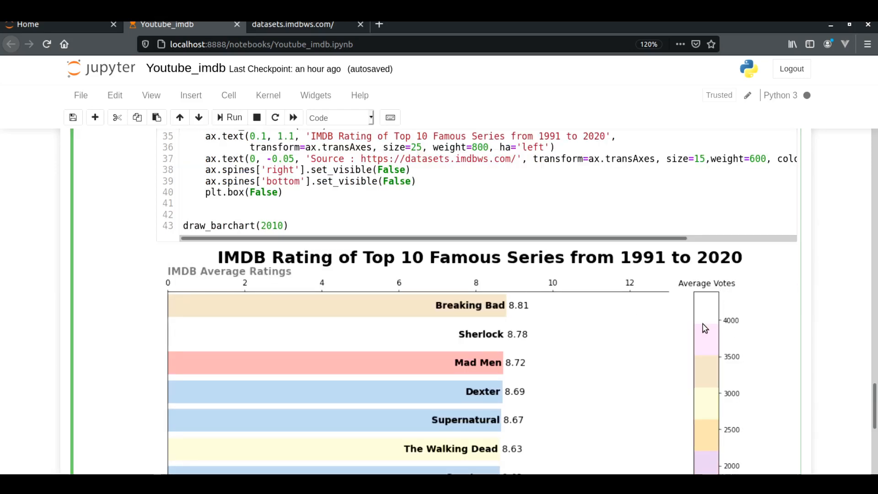
mouse_move(597, 339)
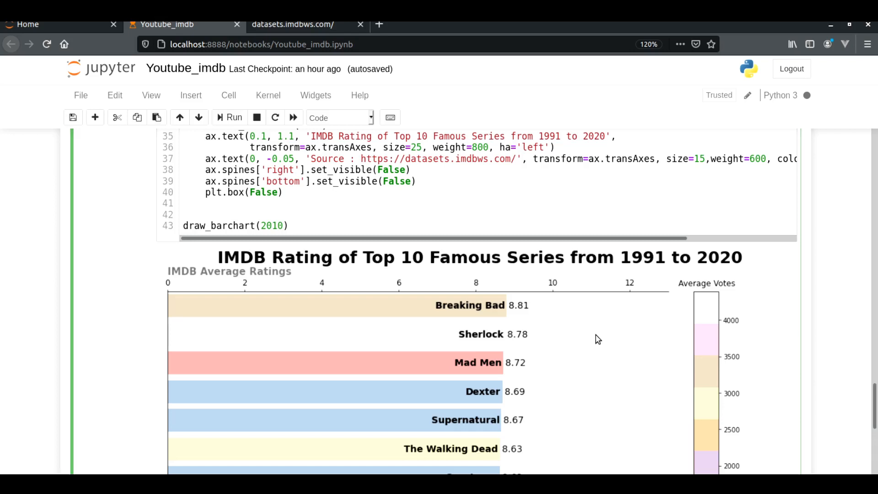
mouse_move(713, 315)
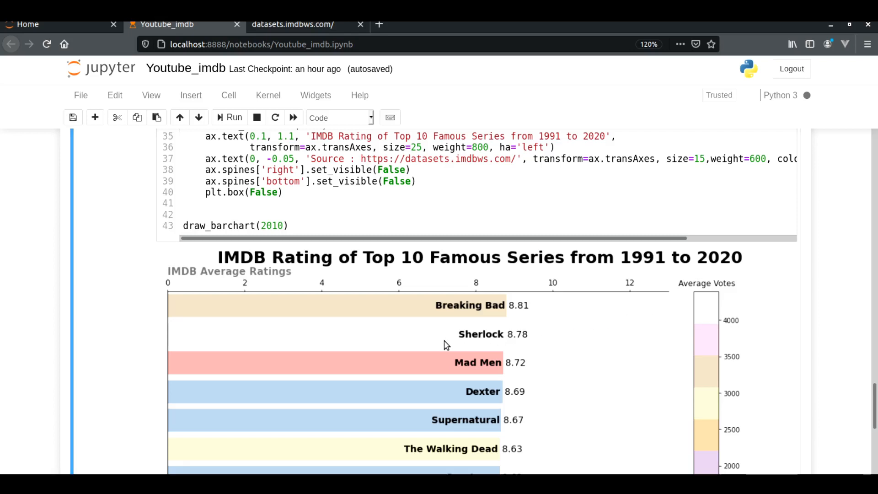
mouse_move(477, 340)
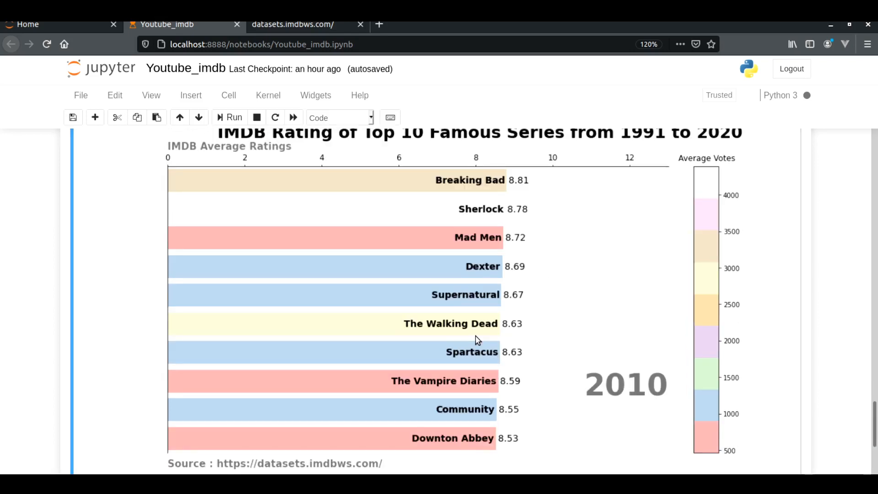
Step: Check the FuncAnimation frames setting and render the animation's first frame, led by Anything But Love at 9.7
scroll("down", 3)
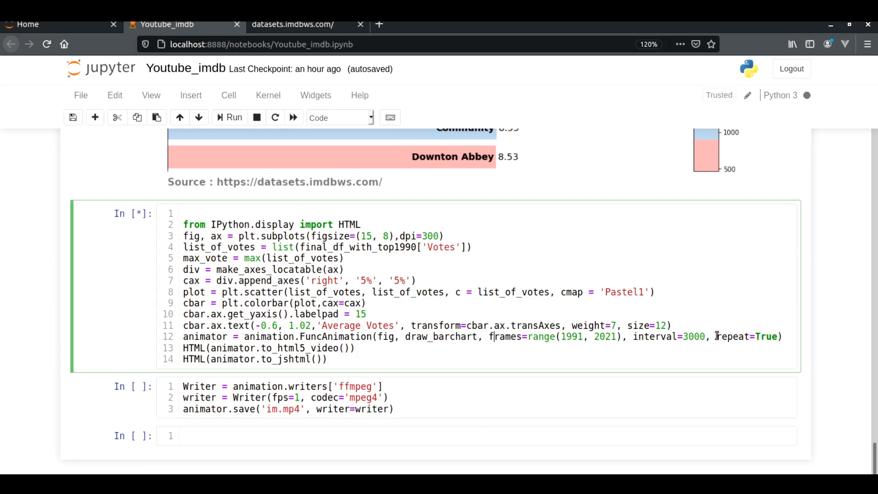
double_click(667, 336)
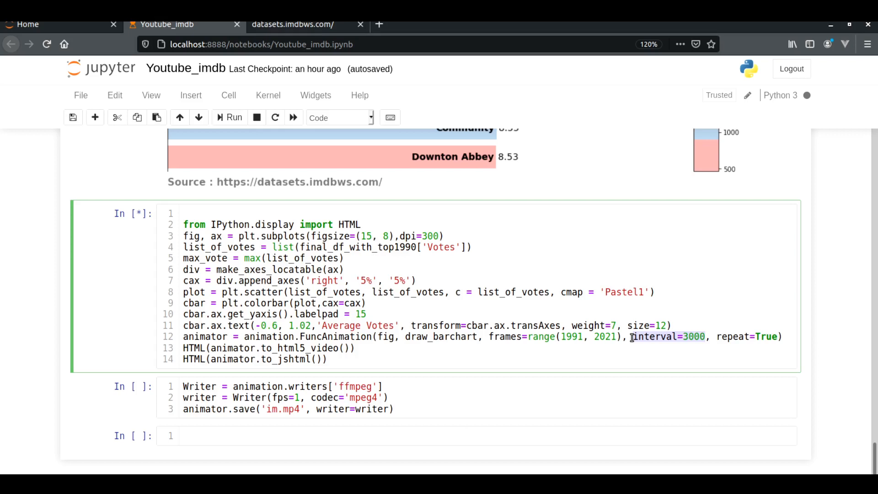
scroll("down", 3)
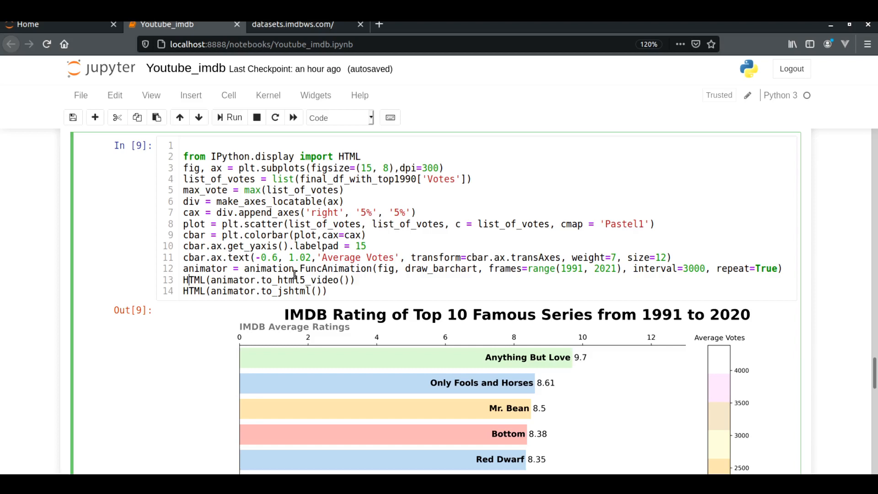
Step: Highlight the HTML5 video conversion and follow the inline animation through years like 1995 to the ffmpeg writer cell
double_click(331, 280)
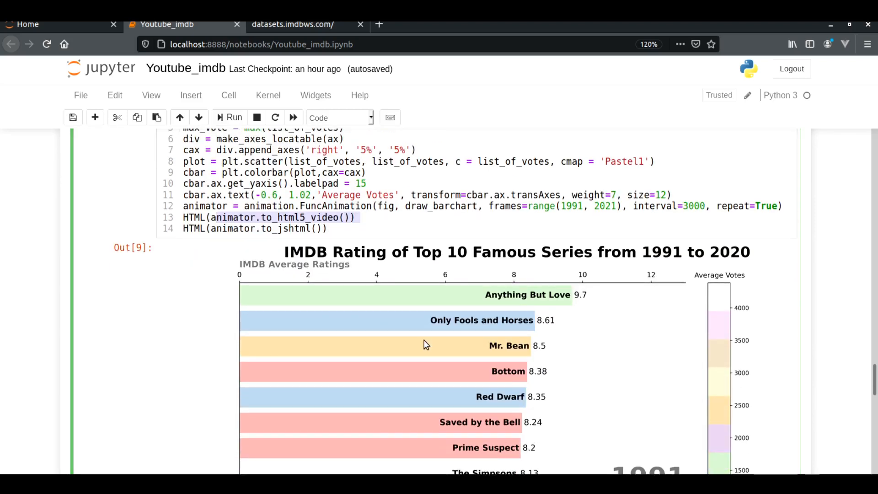
scroll("down", 3)
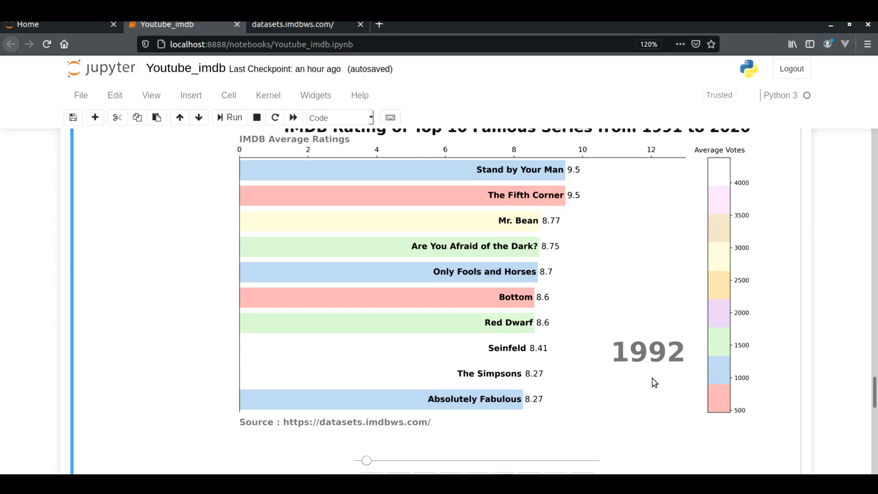
scroll("down", 3)
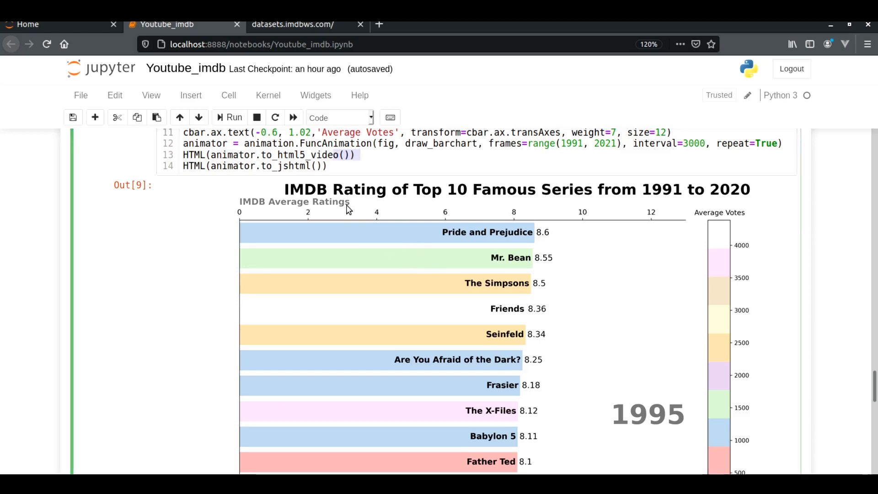
mouse_move(277, 168)
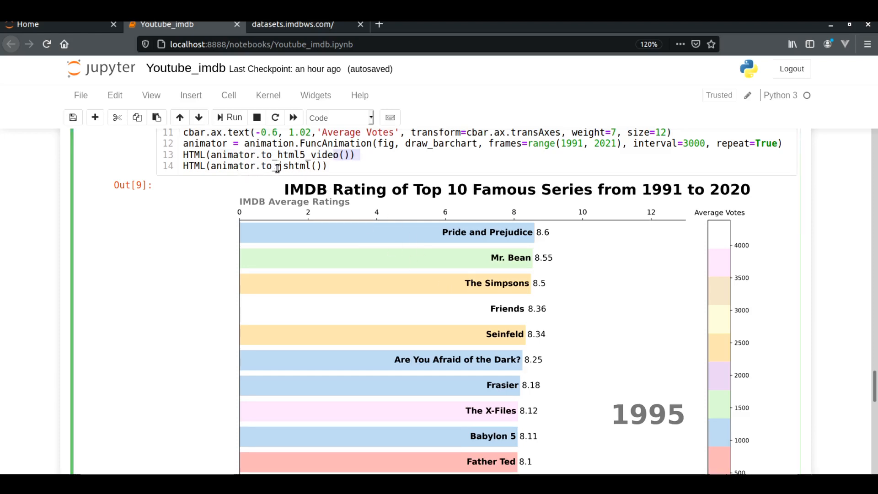
mouse_move(473, 297)
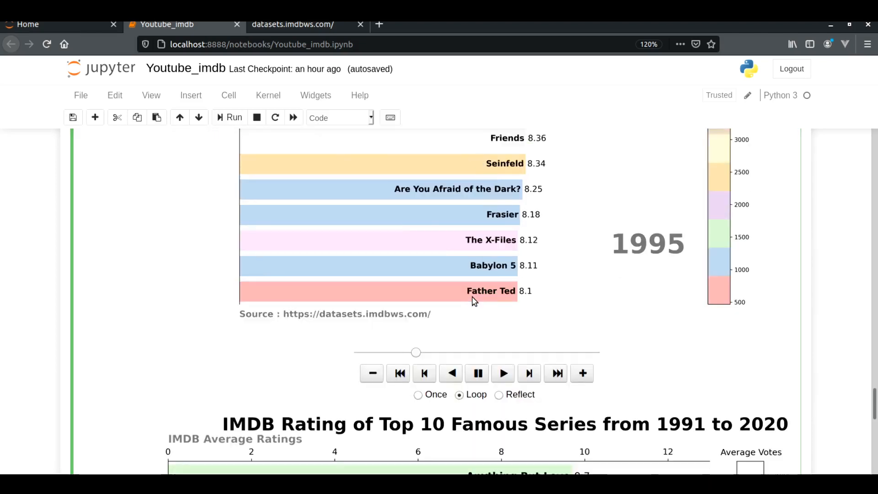
scroll("down", 3)
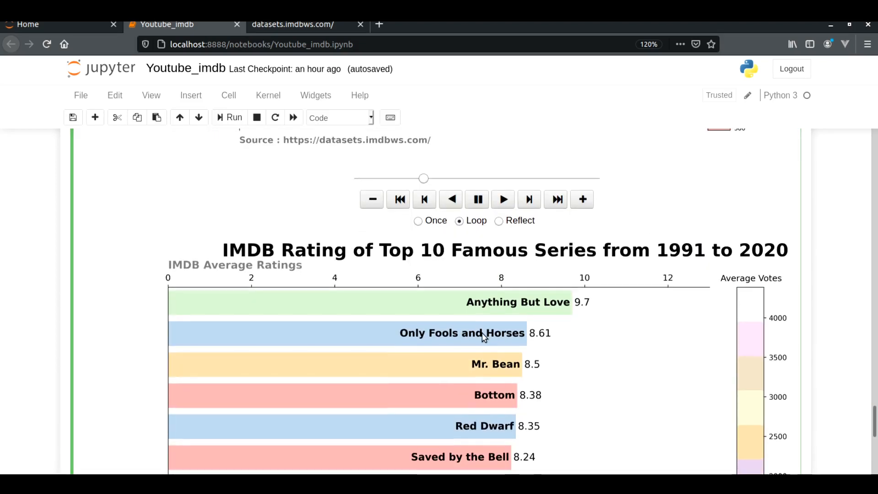
scroll("down", 3)
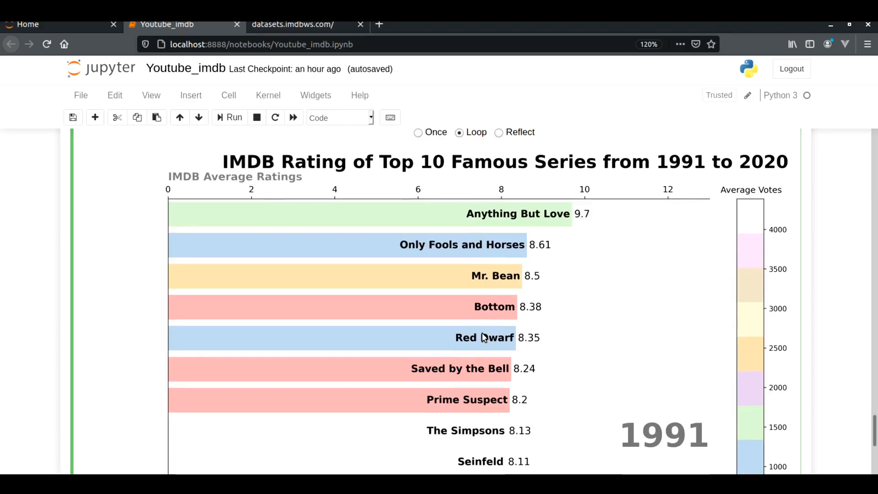
scroll("down", 3)
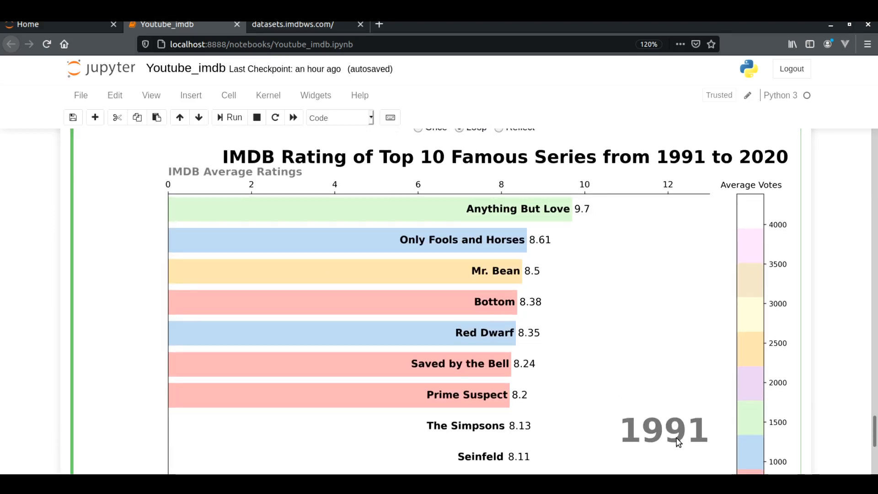
scroll("down", 3)
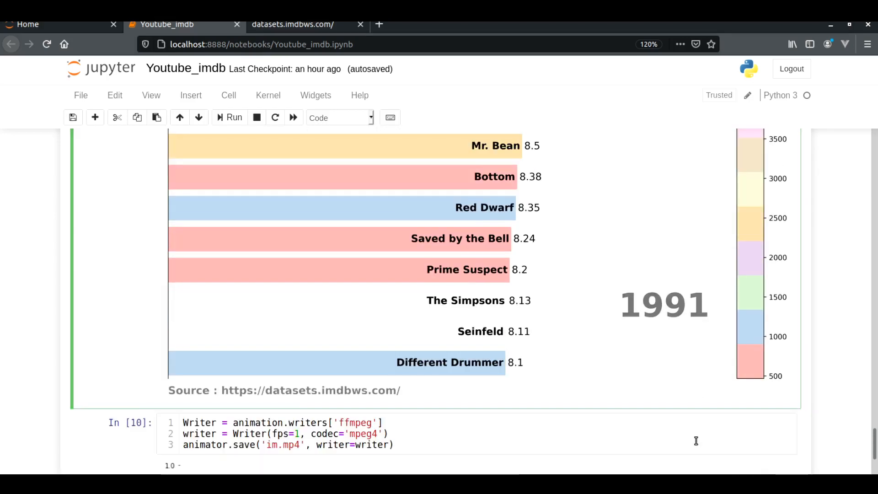
Step: Run animator.save('im.mp4', writer=writer) to write the animation to im.mp4
scroll("down", 3)
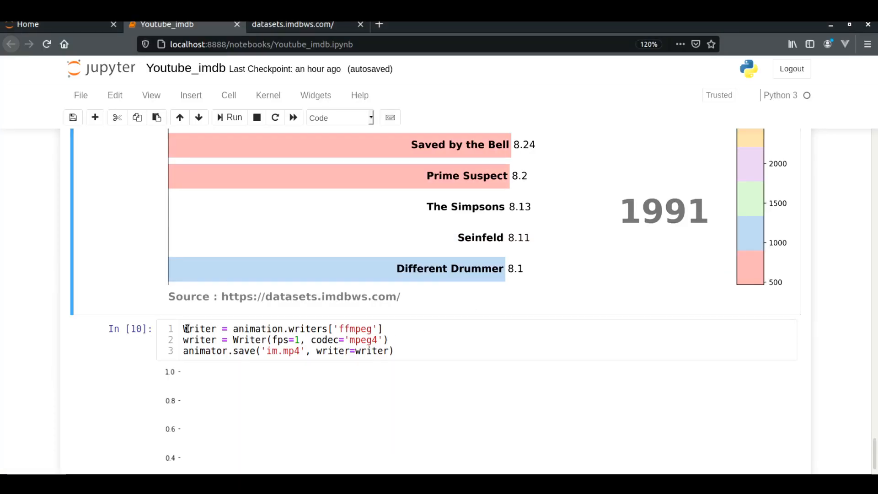
left_click(423, 351)
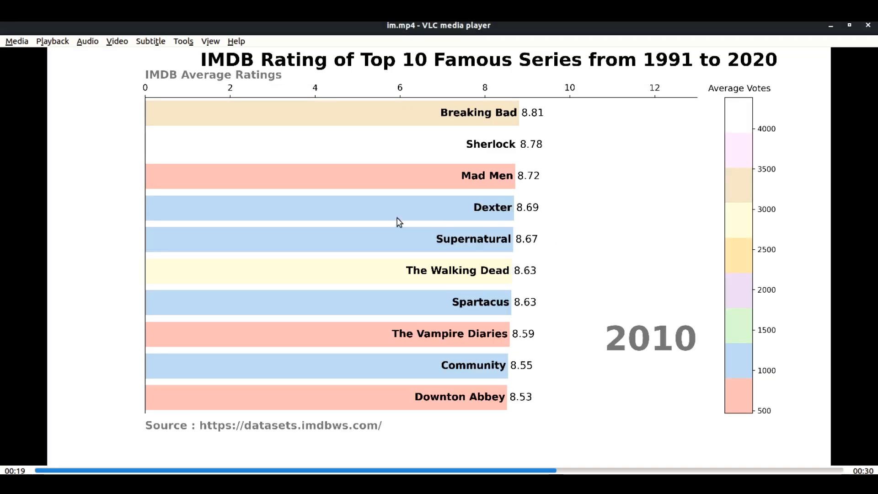
mouse_move(471, 351)
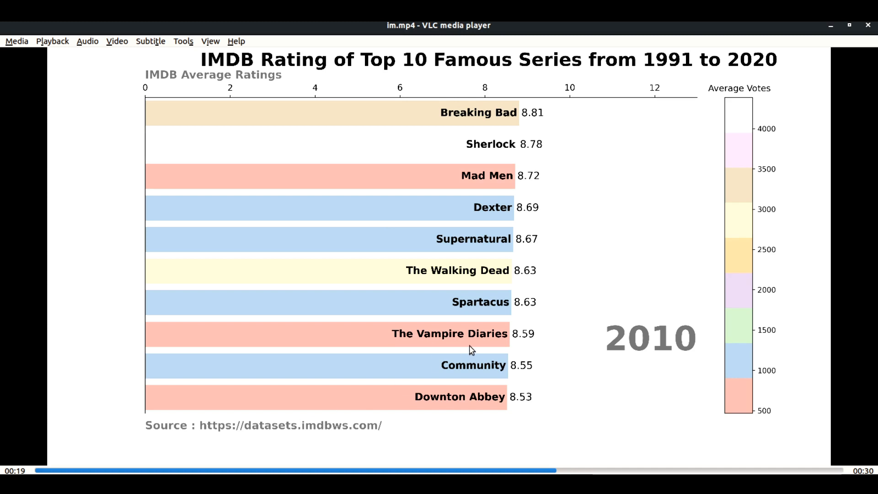